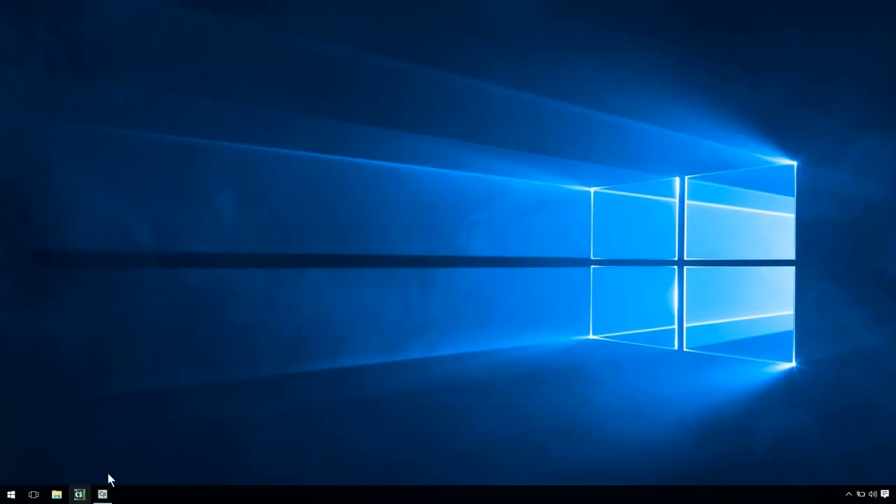
{"action": "mouse_move", "coordinate": [476, 249]}
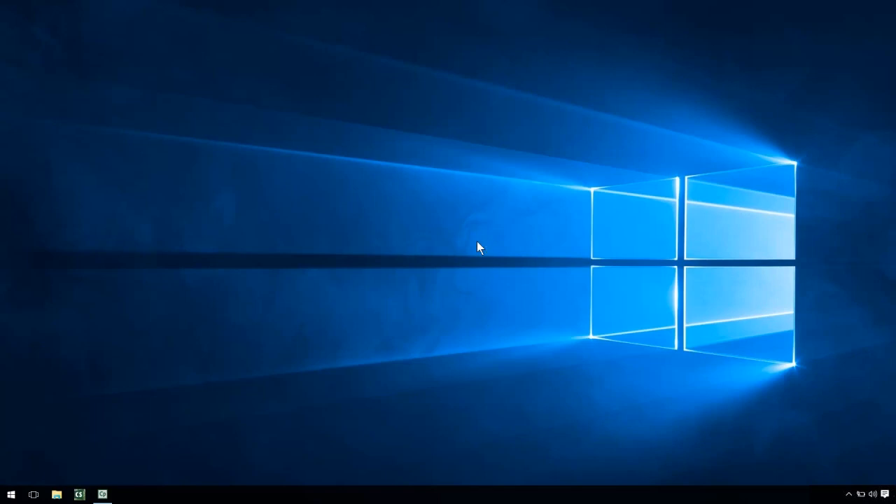
Step: Launch CODESOFT 2018 from the taskbar into an empty workspace
{"action": "left_click", "coordinate": [79, 492]}
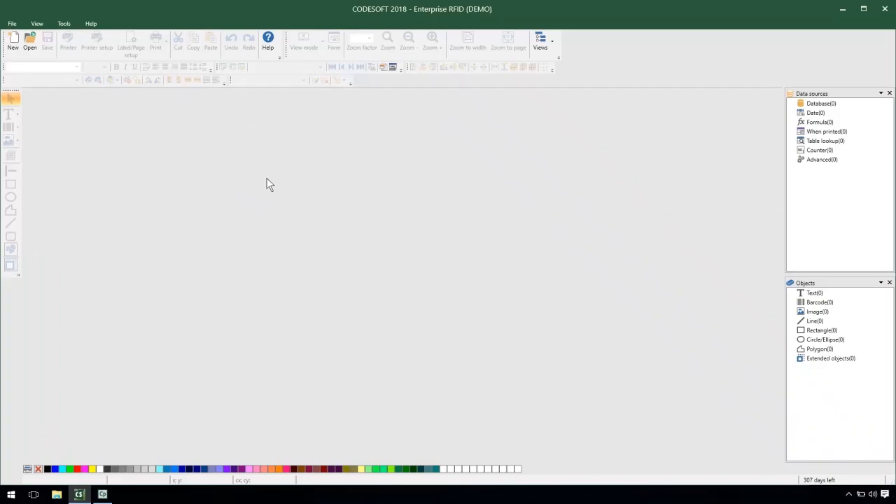
Step: Open the recent Toys and Chrono labels, leaving the Toys label in view
{"action": "left_click", "coordinate": [12, 23]}
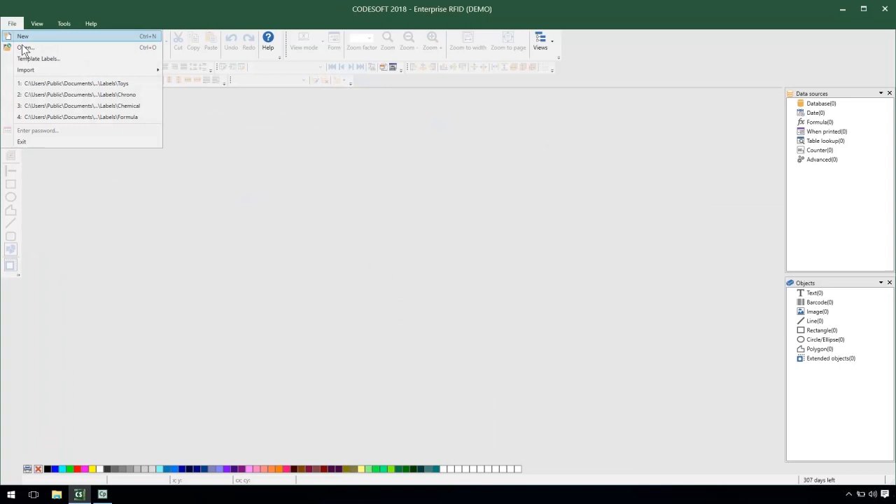
{"action": "left_click", "coordinate": [77, 82]}
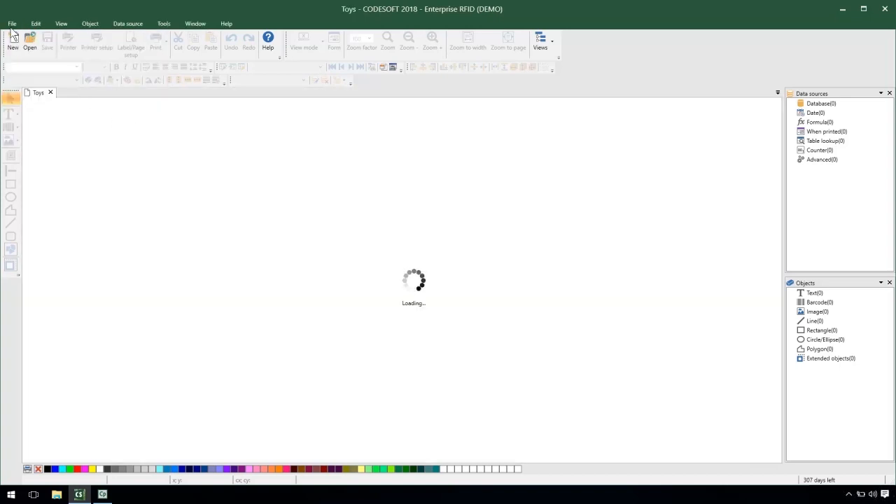
{"action": "left_click", "coordinate": [11, 23]}
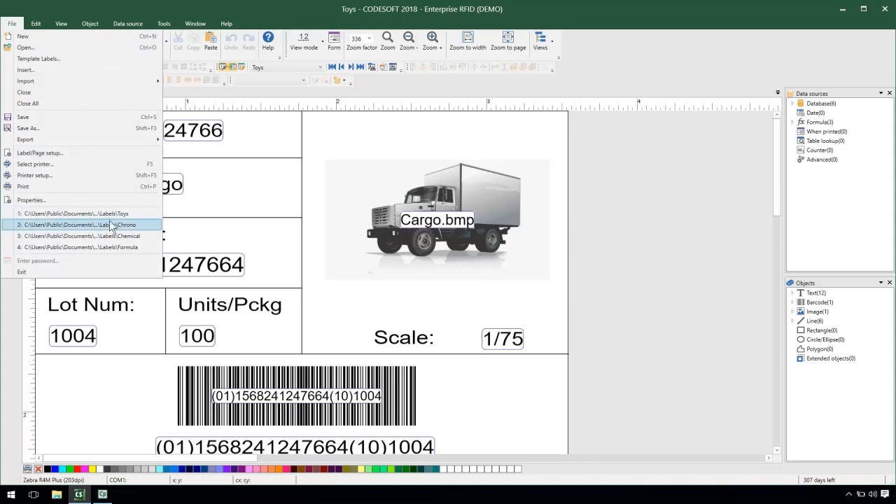
{"action": "left_click", "coordinate": [78, 224]}
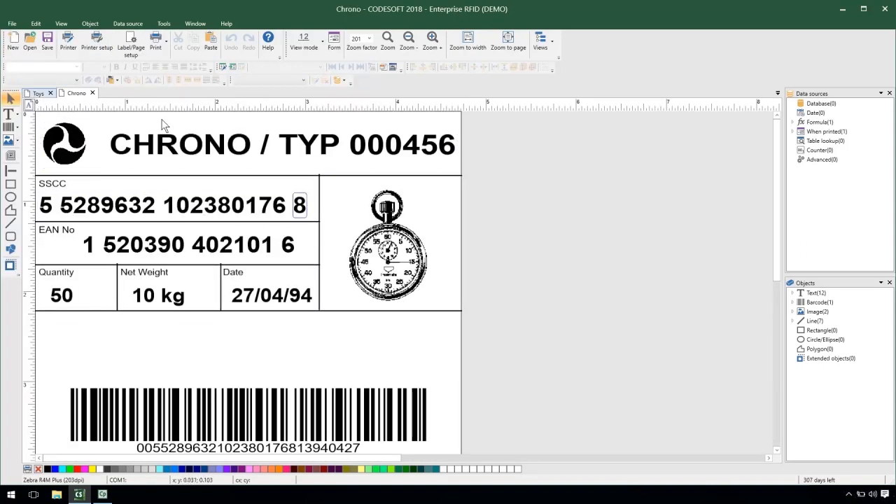
{"action": "left_click", "coordinate": [38, 92]}
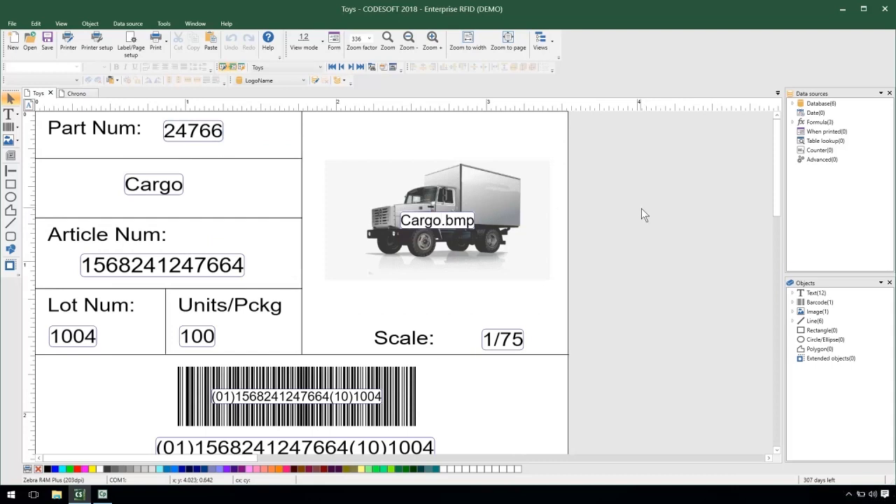
{"action": "mouse_move", "coordinate": [644, 231]}
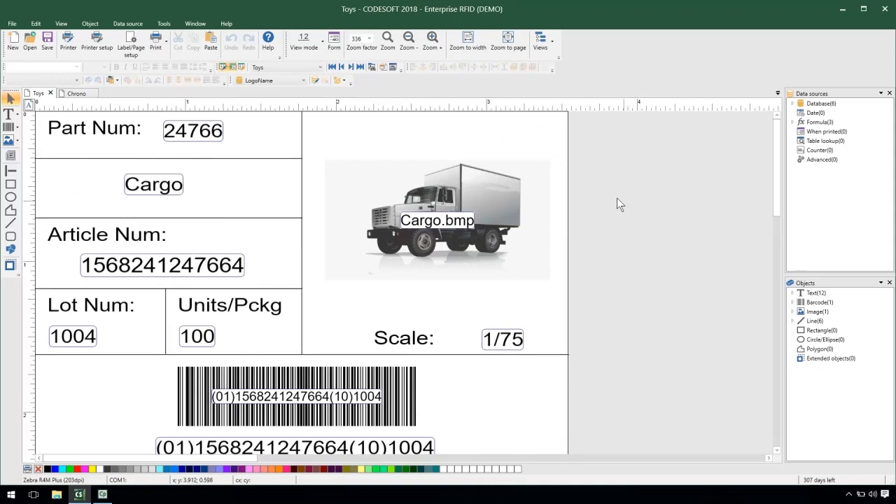
Step: Add a counter data source Serial at 000100 (max 999999) and place it on the Toys label
{"action": "right_click", "coordinate": [821, 151]}
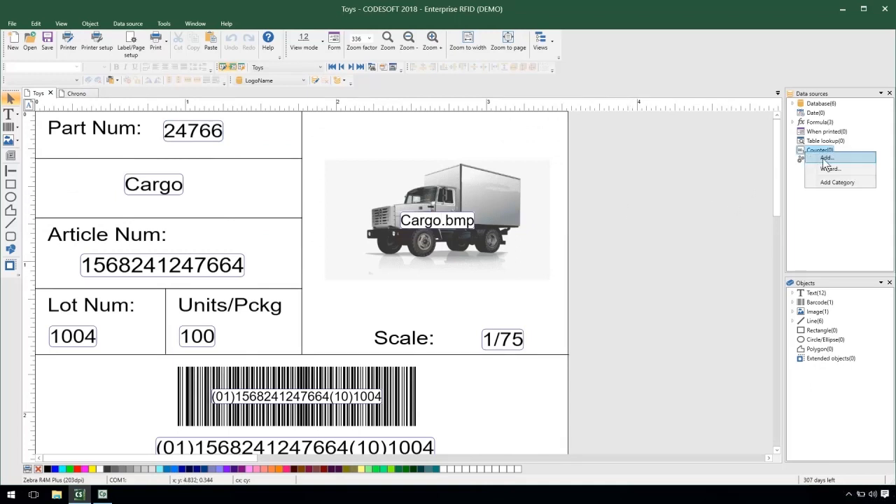
{"action": "left_click", "coordinate": [826, 160]}
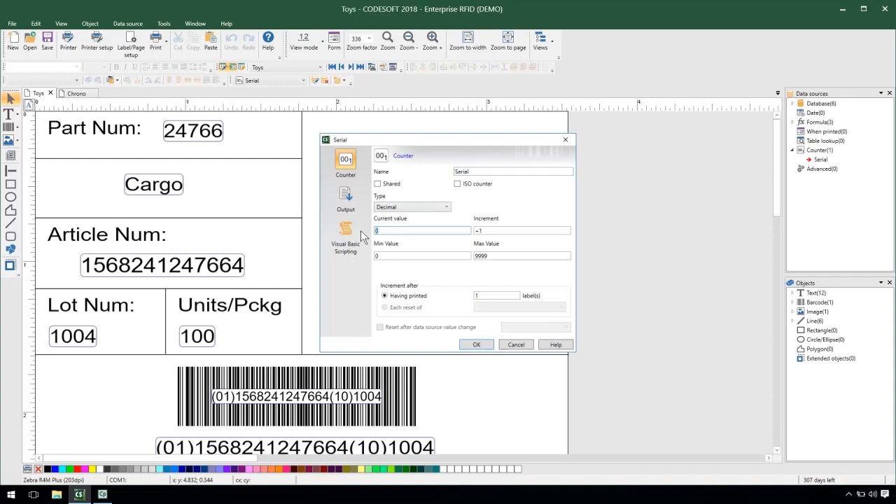
{"action": "type", "text": "000100"}
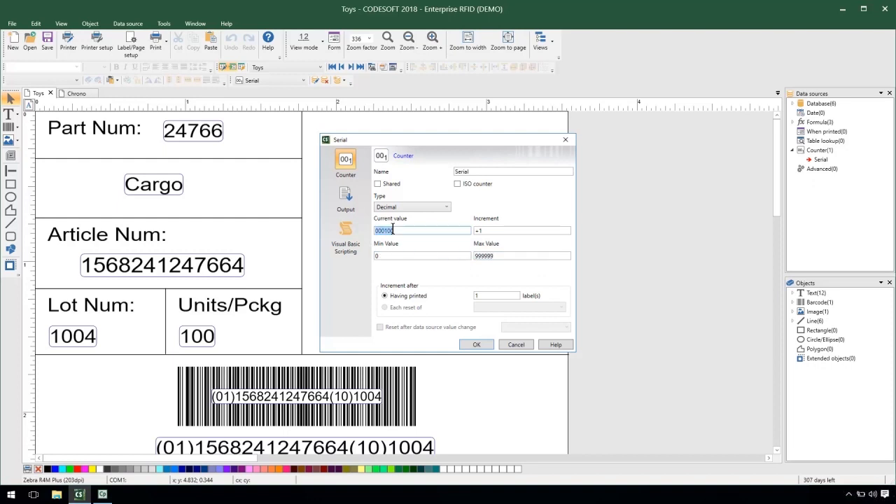
{"action": "left_click", "coordinate": [476, 344]}
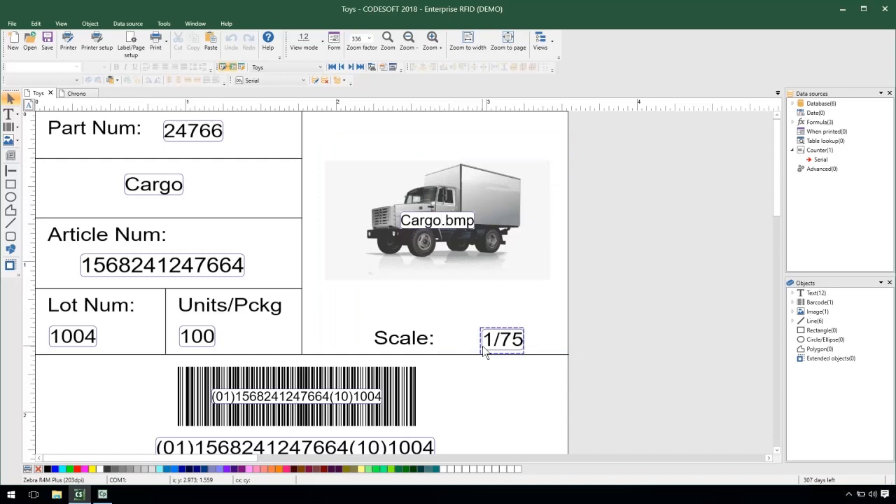
{"action": "left_click", "coordinate": [437, 218]}
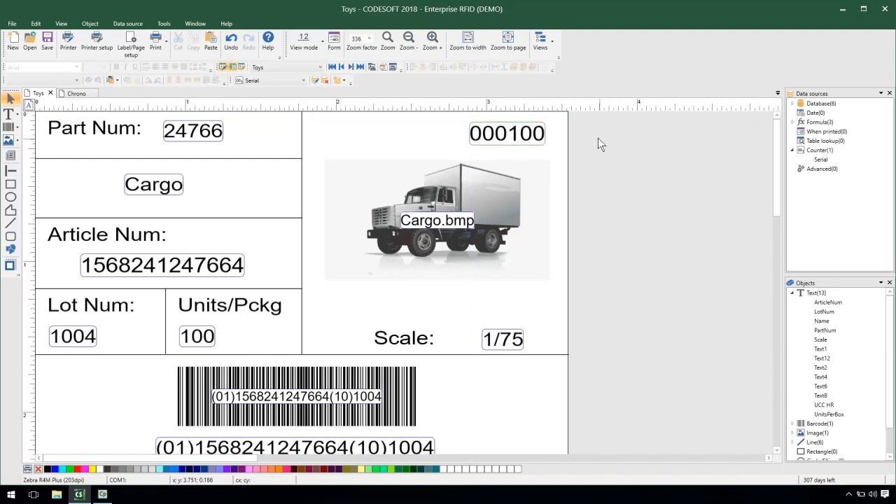
{"action": "mouse_move", "coordinate": [547, 280]}
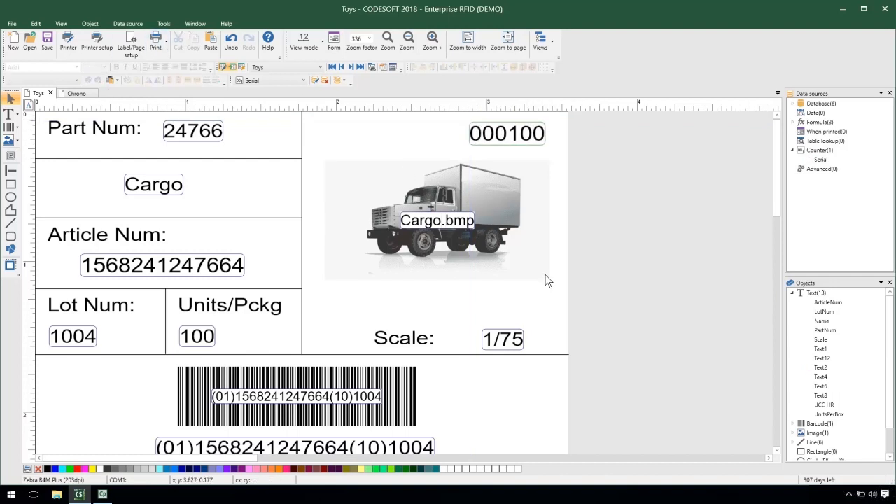
{"action": "left_click", "coordinate": [156, 39]}
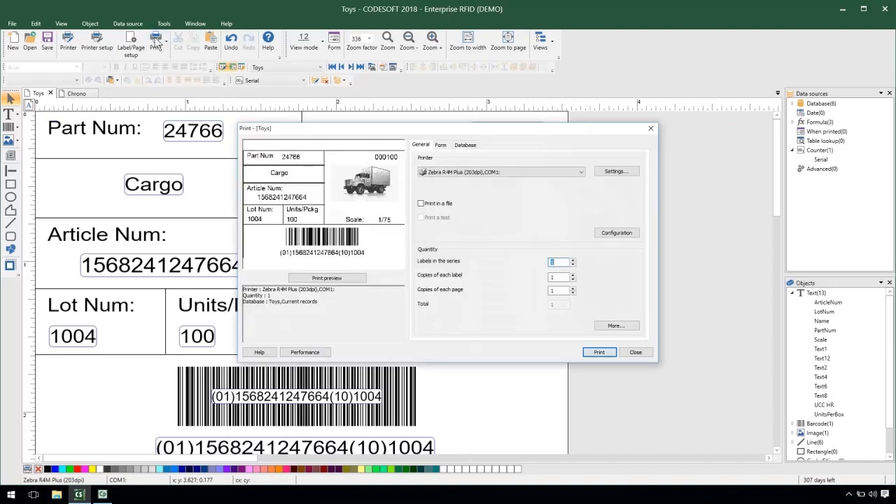
{"action": "type", "text": "30"}
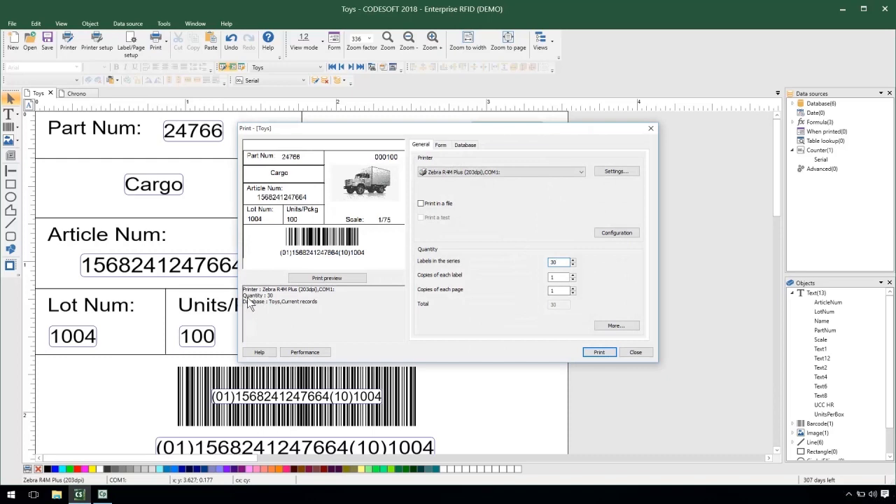
{"action": "left_click", "coordinate": [326, 277]}
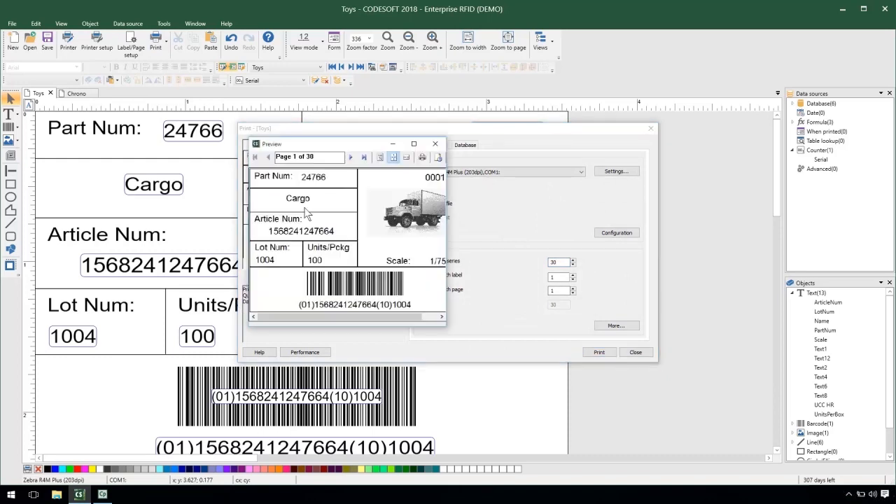
{"action": "left_click", "coordinate": [413, 143]}
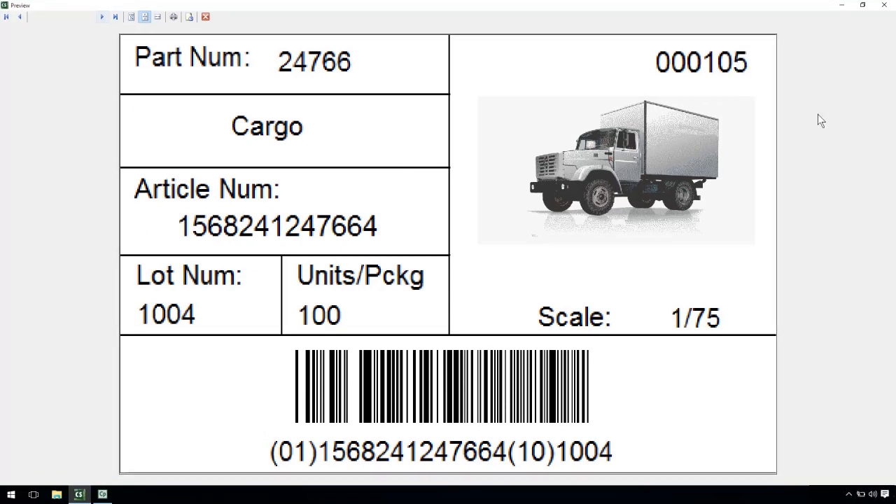
{"action": "left_click", "coordinate": [101, 17]}
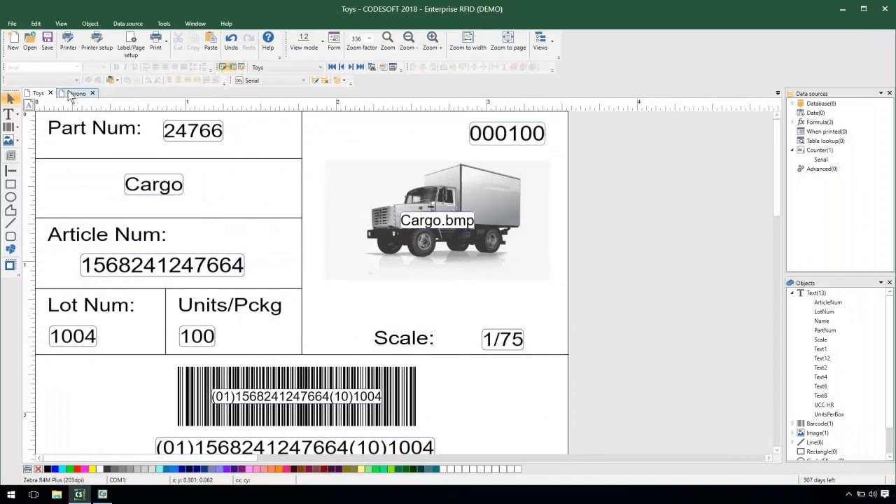
{"action": "left_click", "coordinate": [507, 133]}
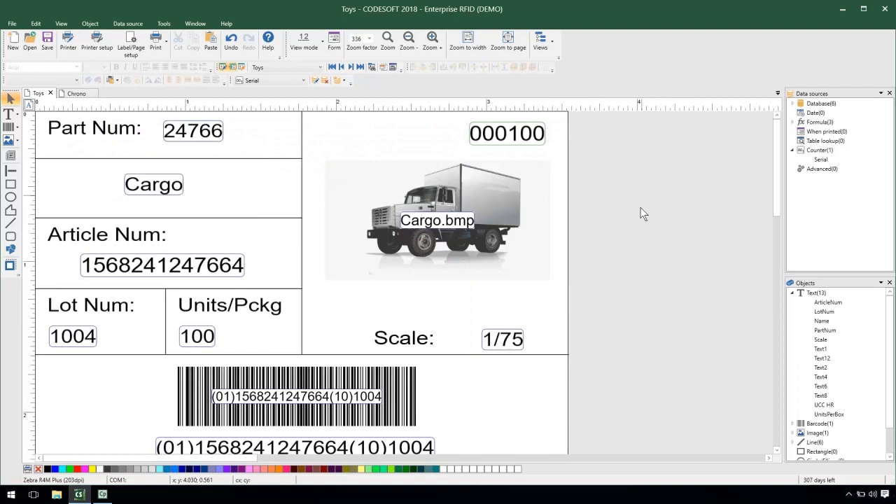
{"action": "mouse_move", "coordinate": [618, 235]}
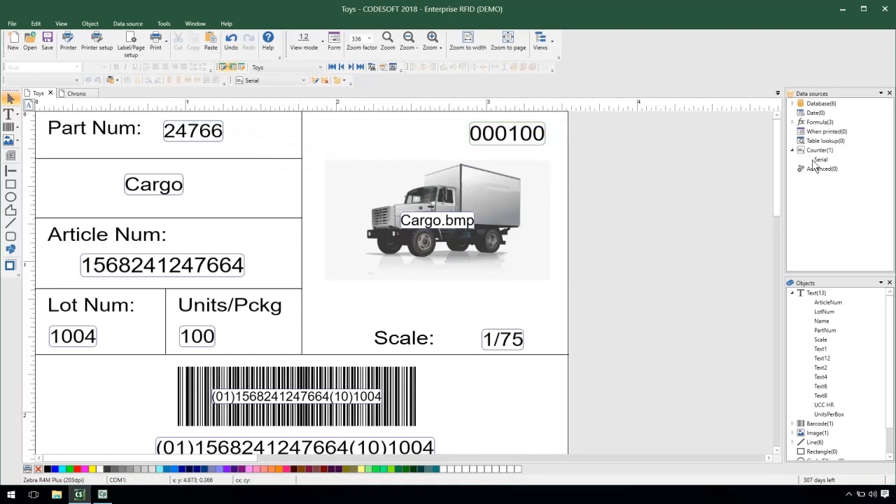
{"action": "right_click", "coordinate": [818, 163]}
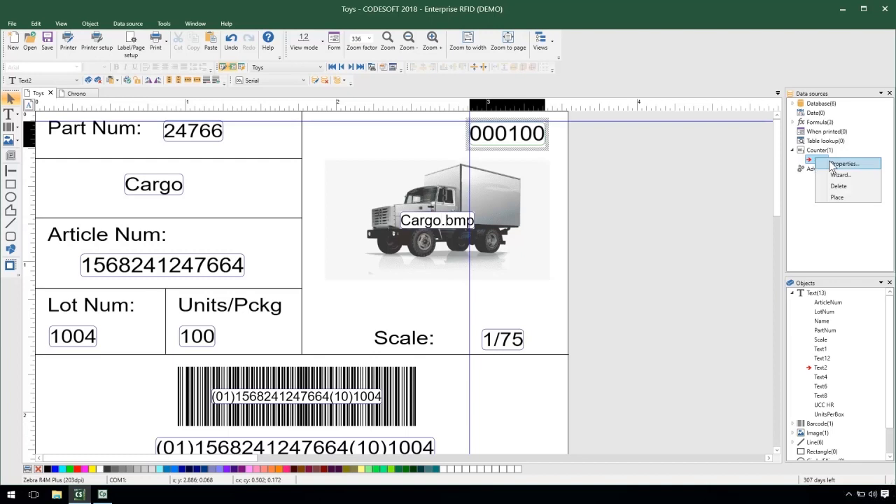
{"action": "left_click", "coordinate": [844, 165]}
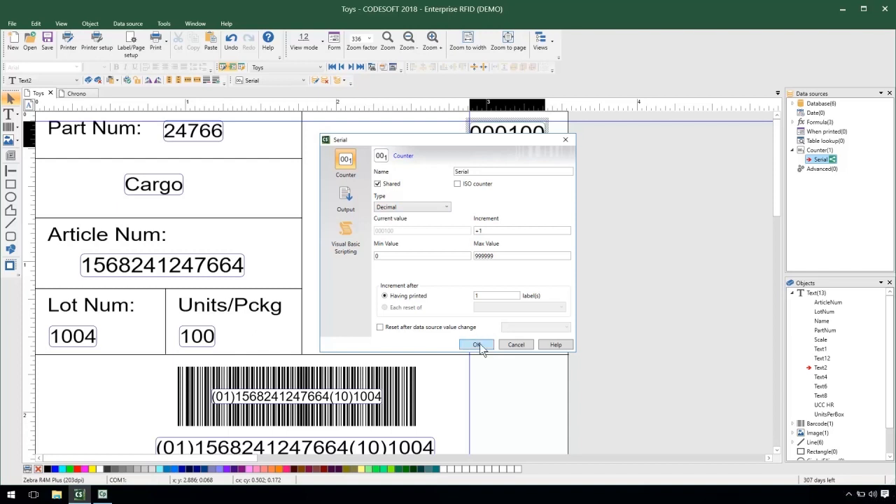
{"action": "left_click", "coordinate": [475, 345]}
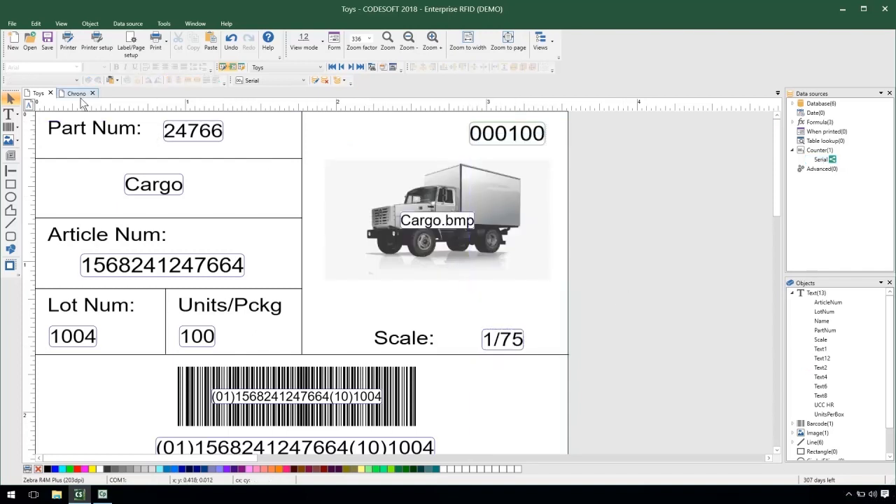
Step: On the Chrono label, rename Counter0 to Serial and make it shared between labels
{"action": "left_click", "coordinate": [75, 92]}
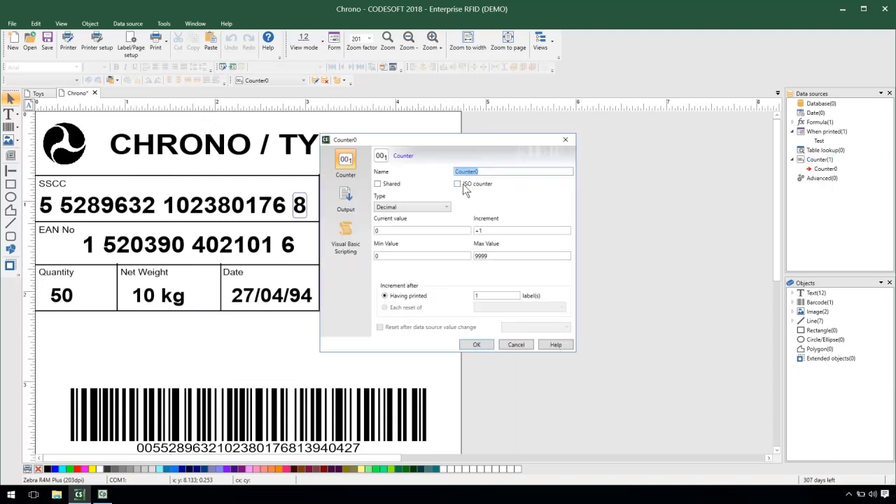
{"action": "type", "text": "Serial"}
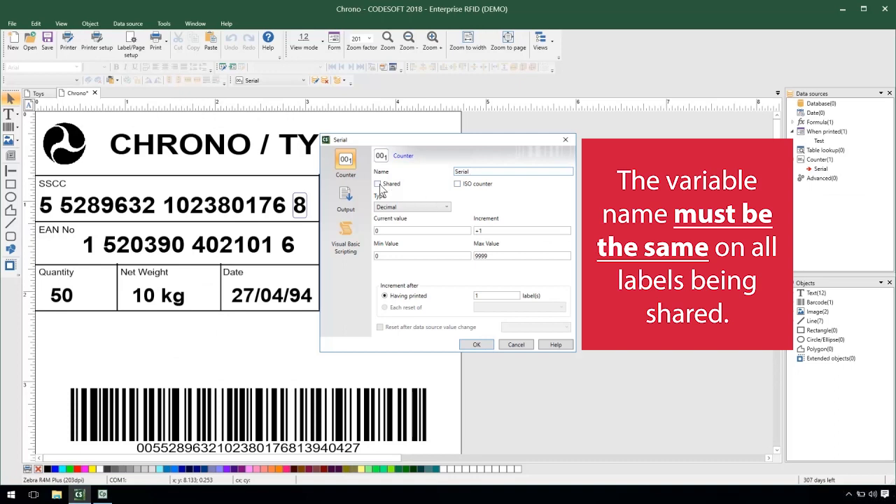
{"action": "left_click", "coordinate": [378, 183]}
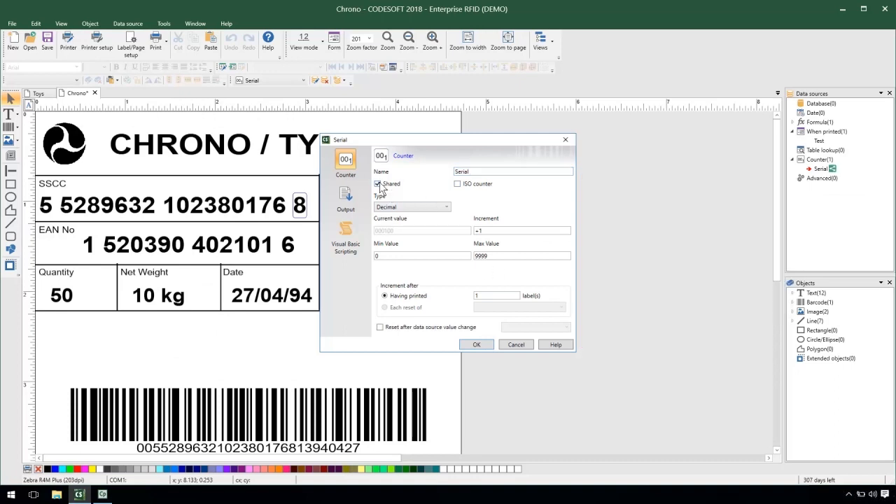
{"action": "left_click", "coordinate": [378, 183]}
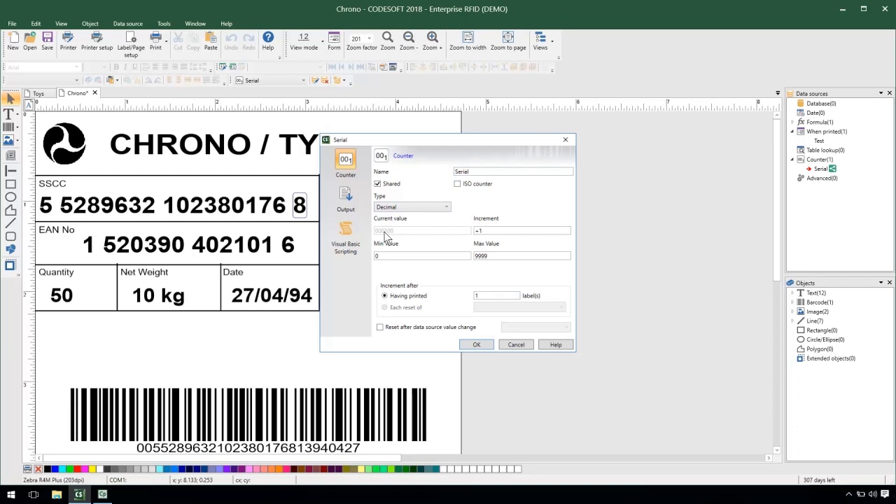
{"action": "left_click", "coordinate": [521, 255]}
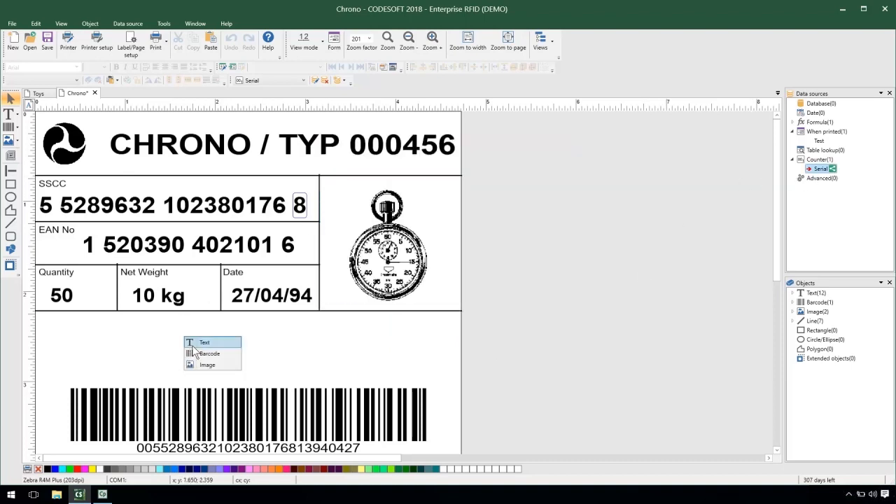
Step: Place the Serial counter on Chrono as a 000100 barcode, then return to Toys
{"action": "left_click", "coordinate": [209, 353]}
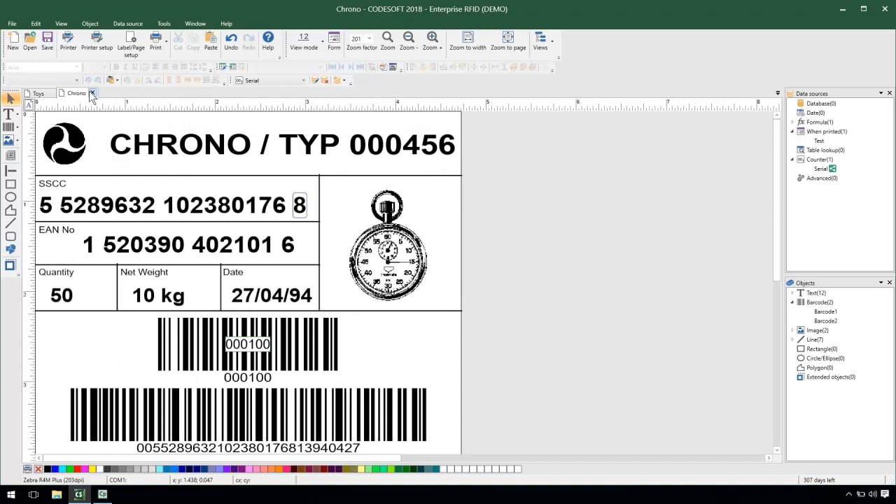
{"action": "left_click", "coordinate": [38, 92]}
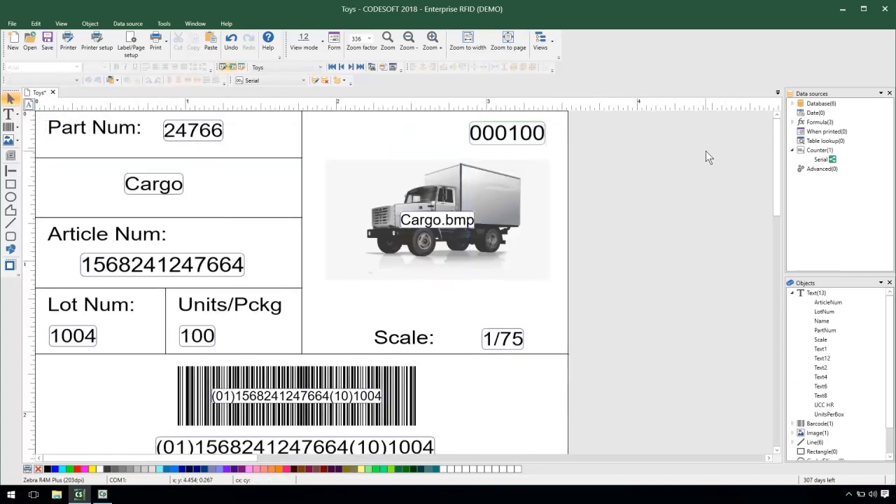
Step: Print 30 Toys labels to a file, advancing the shared Serial counter to 000130
{"action": "left_click", "coordinate": [156, 38]}
{"action": "type", "text": "30"}
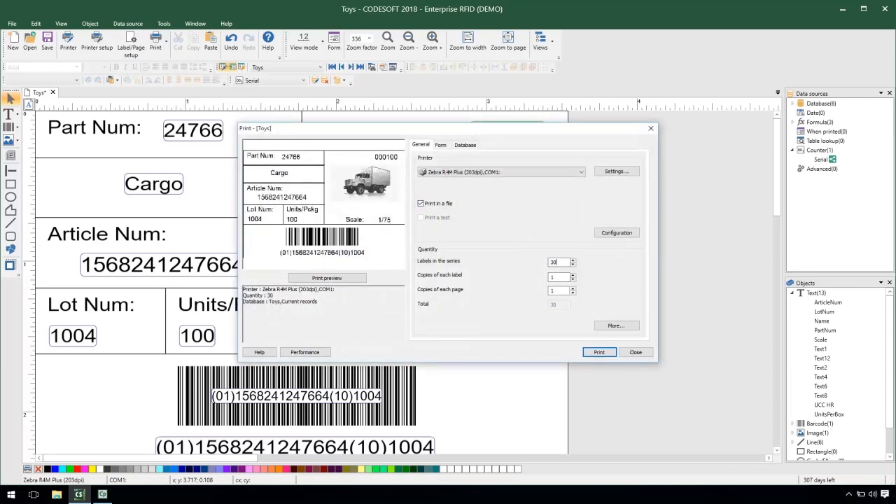
{"action": "left_click", "coordinate": [599, 351]}
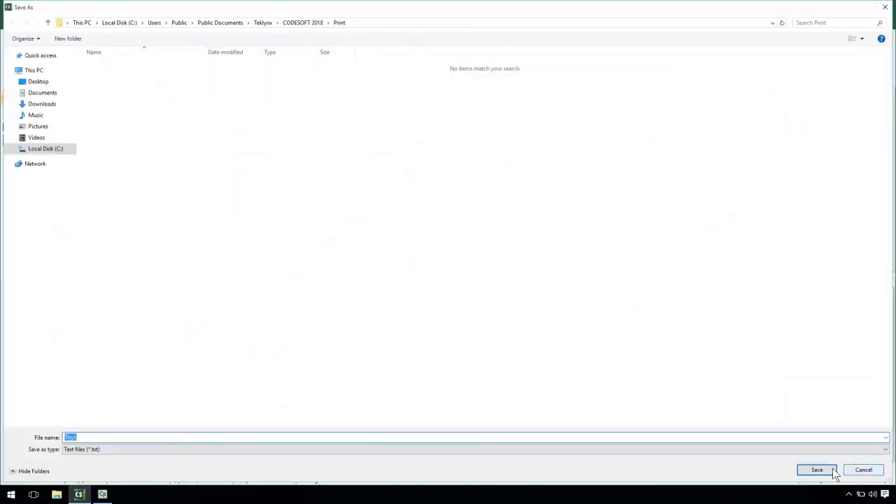
{"action": "left_click", "coordinate": [818, 470]}
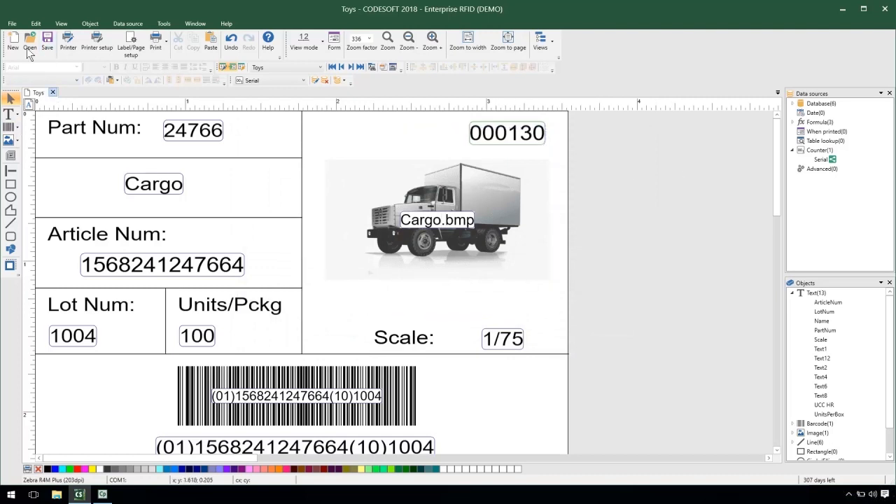
Step: Reopen the recent Chrono and Toys labels, both now showing Serial at 000160
{"action": "left_click", "coordinate": [12, 9]}
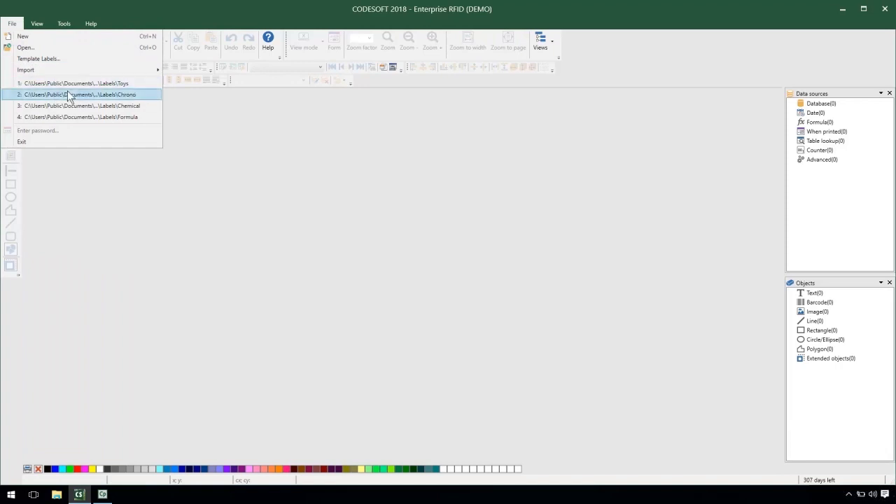
{"action": "left_click", "coordinate": [81, 95]}
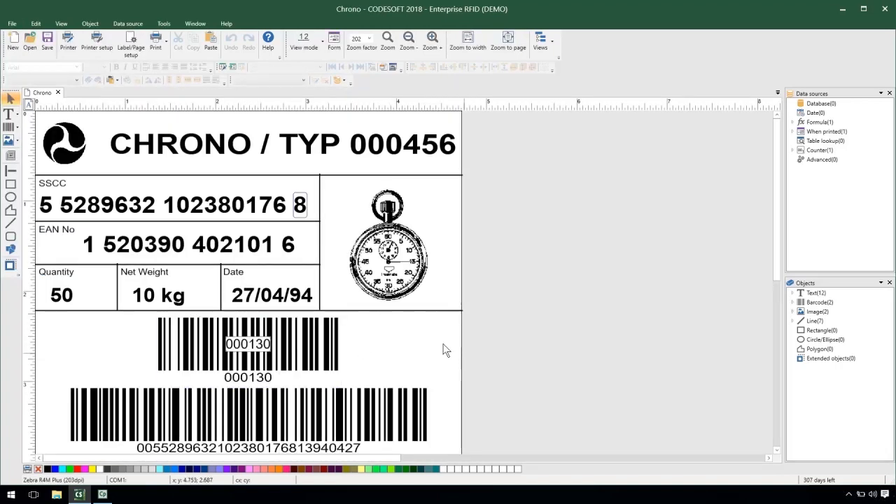
{"action": "mouse_move", "coordinate": [155, 39]}
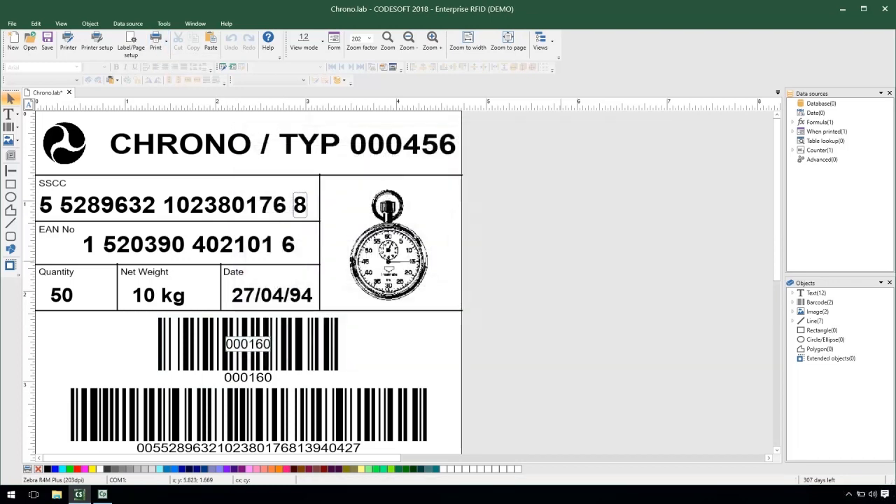
{"action": "left_click", "coordinate": [280, 143]}
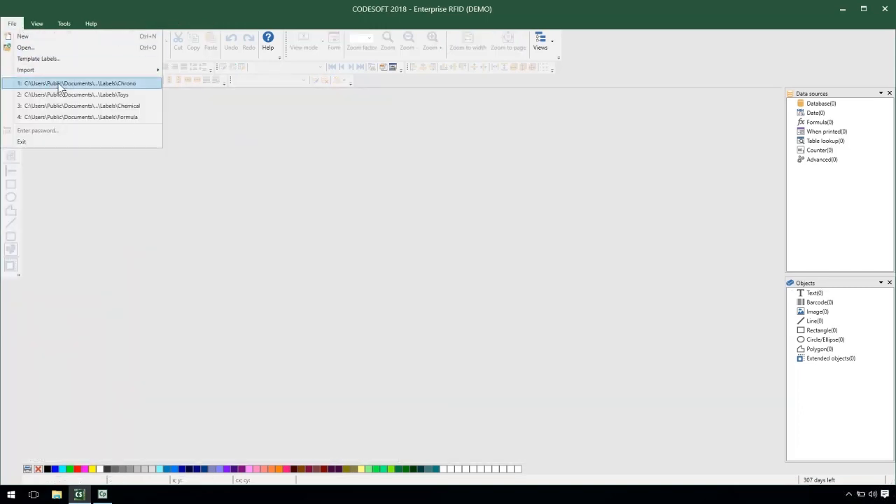
{"action": "left_click", "coordinate": [76, 96]}
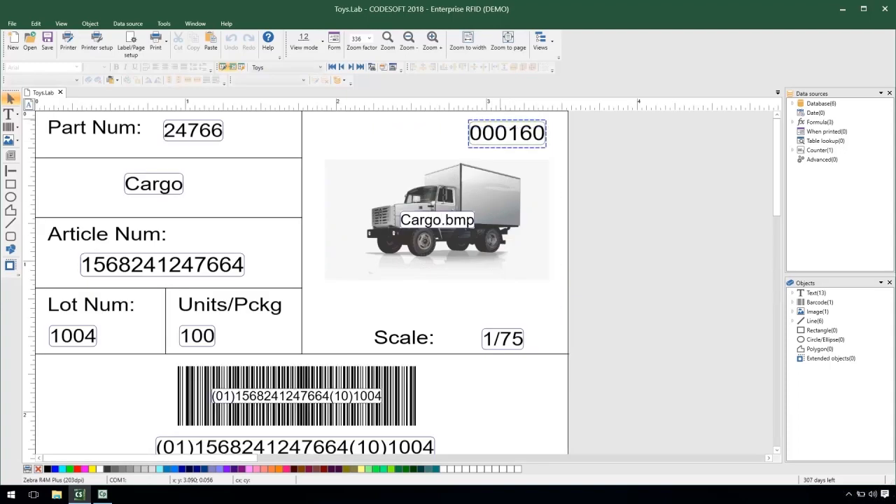
{"action": "left_click", "coordinate": [585, 143]}
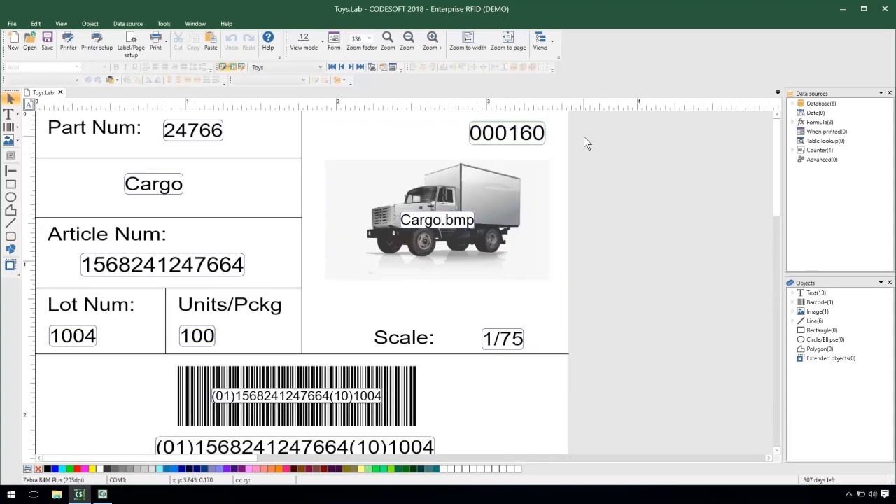